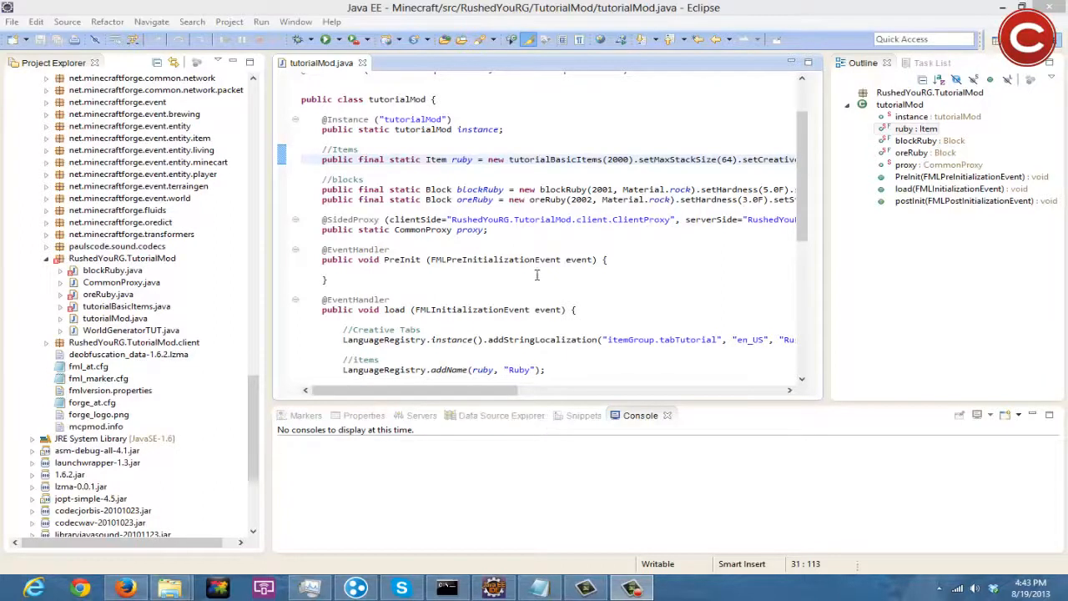
Add a //Creative Tabs comment heading below the instance declaration with an empty line under it.
click(504, 130)
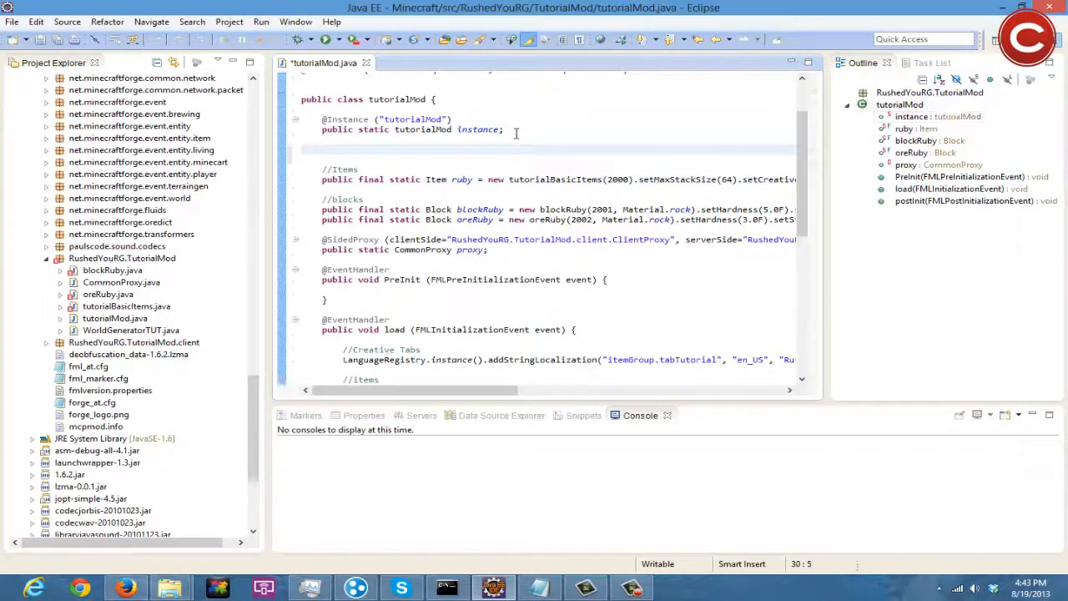
text(//c)
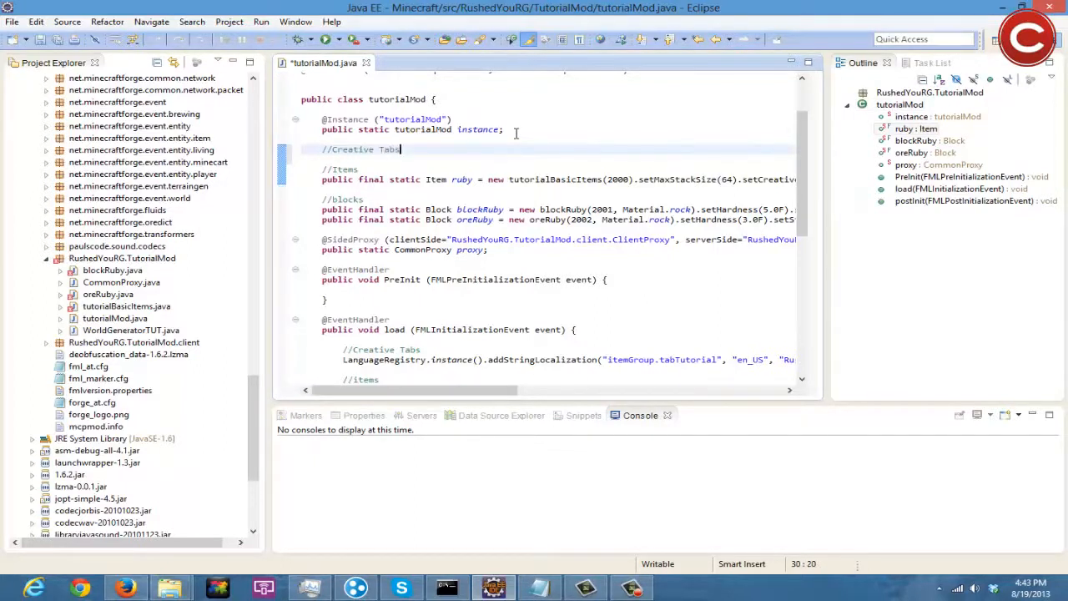
key(Return)
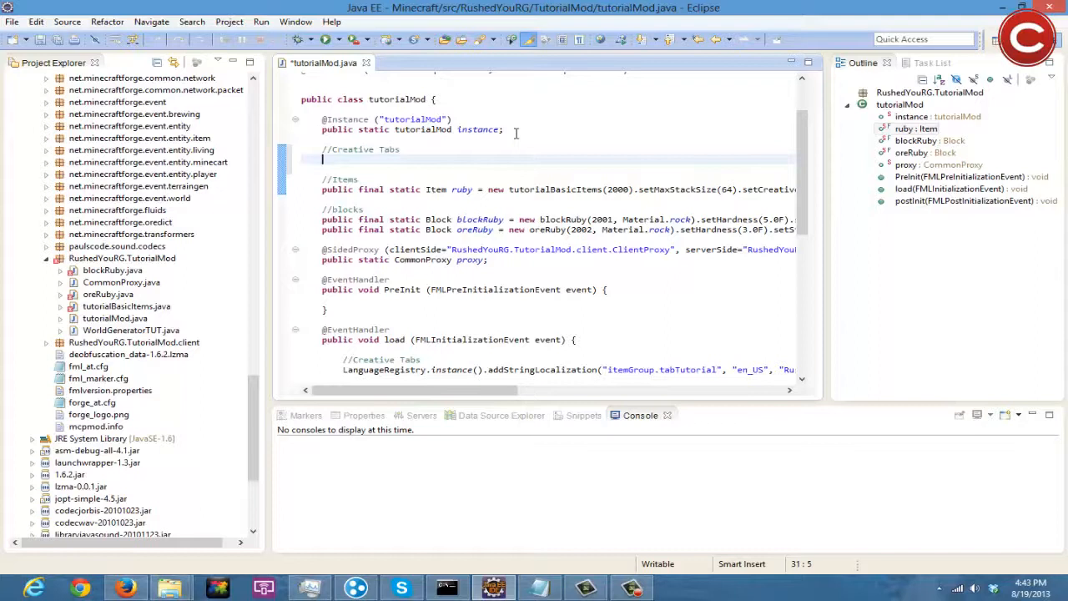
Declare public static CreativeTabs tabTutorial = new CreativeTabs("tabTutorial"){ }; under the comment.
text(public static Creative)
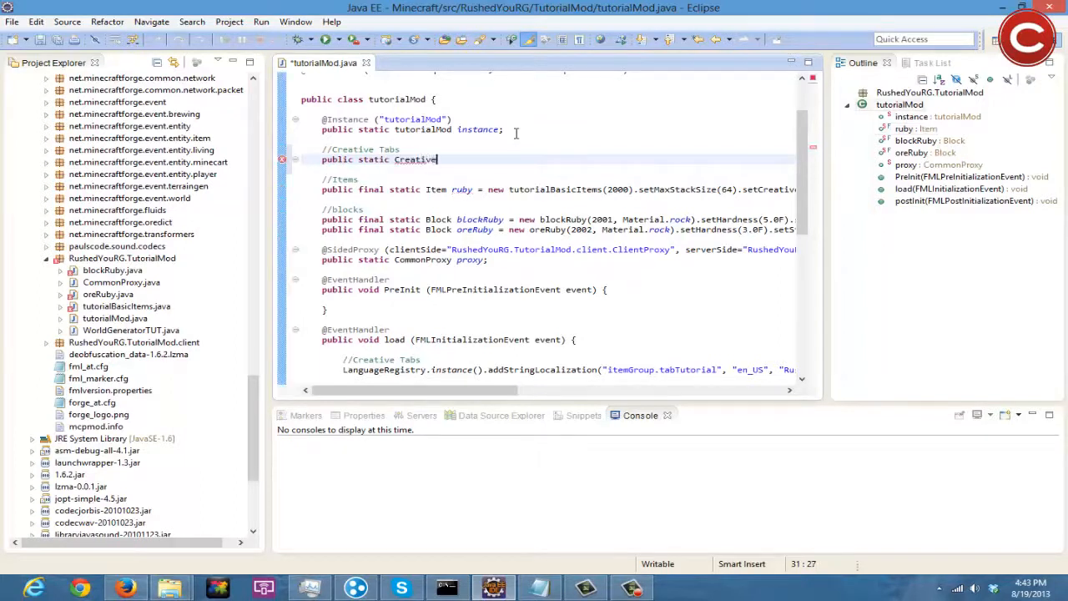
text(Tabs)
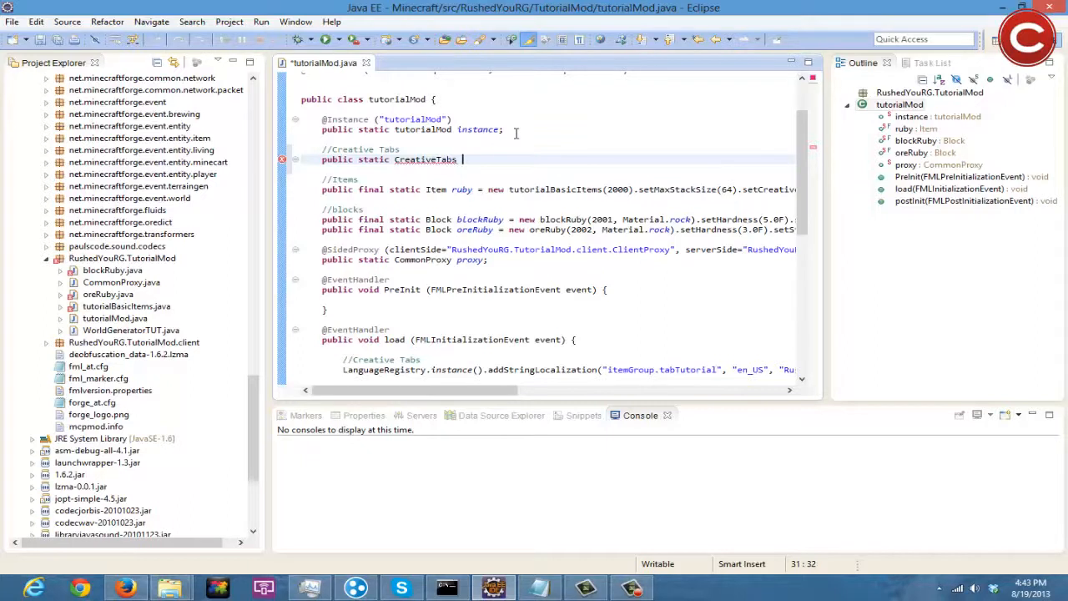
text(tabT)
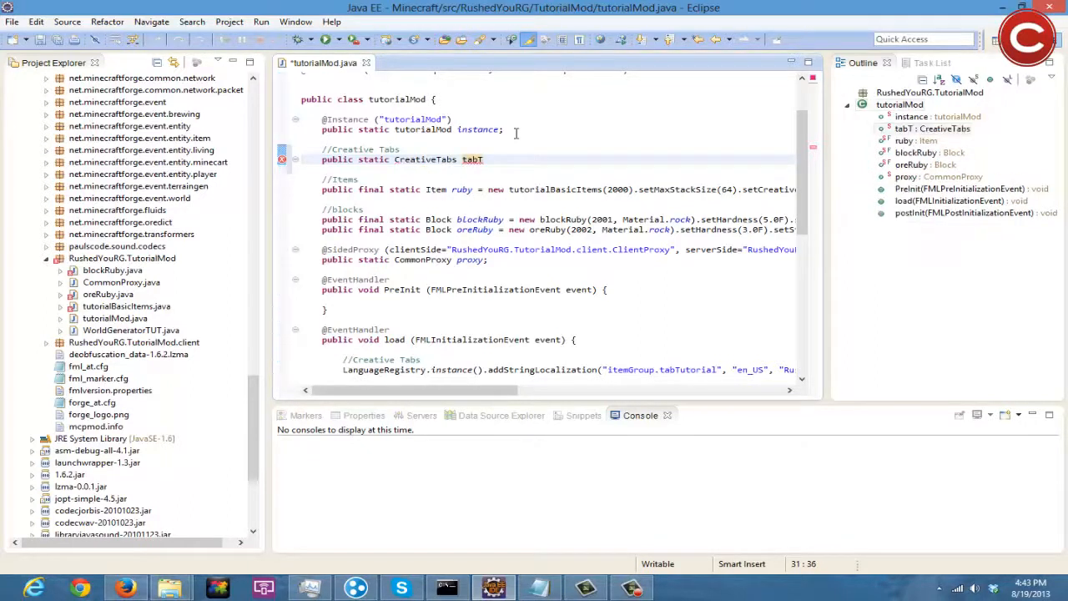
text(utorial)
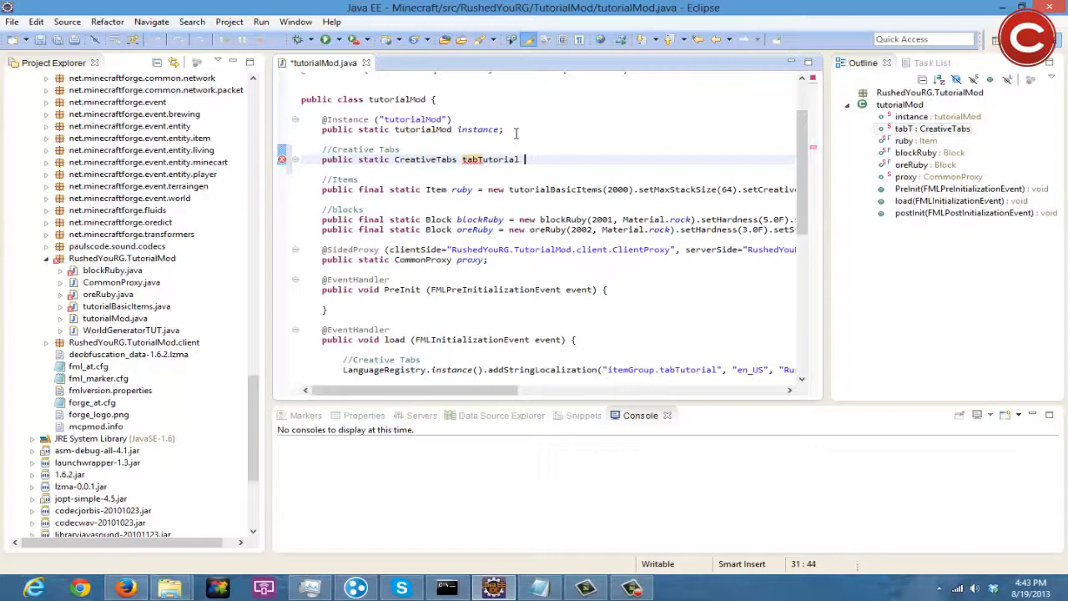
text(= new)
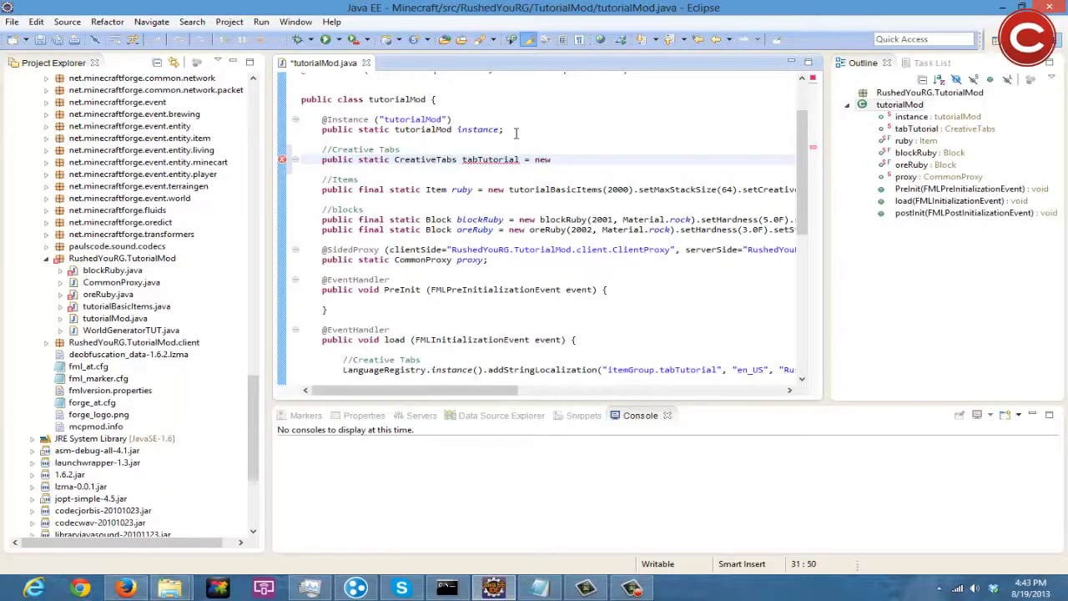
text(Crea)
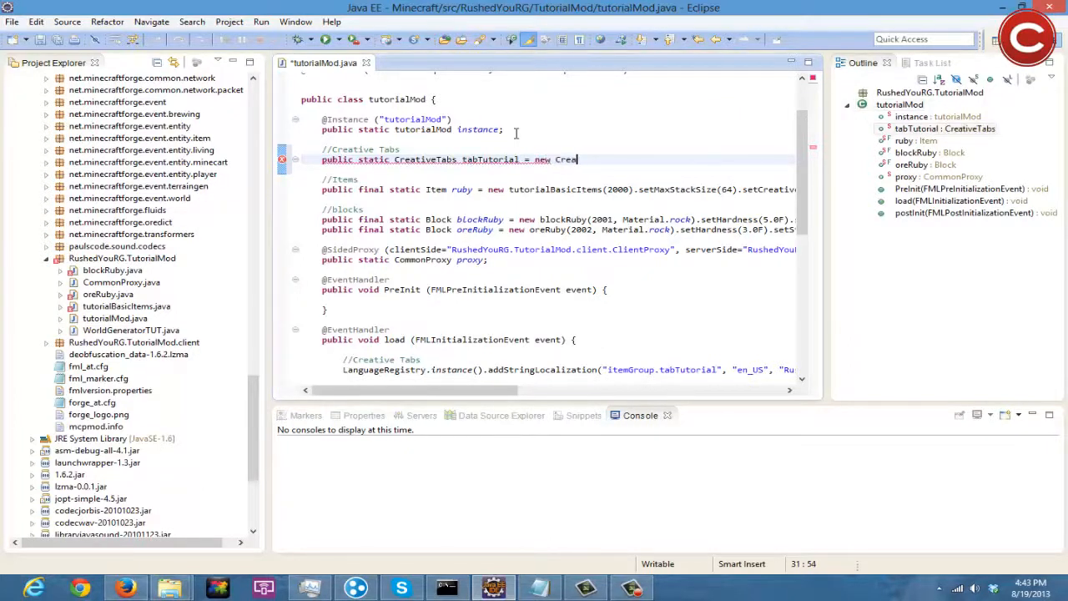
text(tiveTabs("tabTutorial"){)
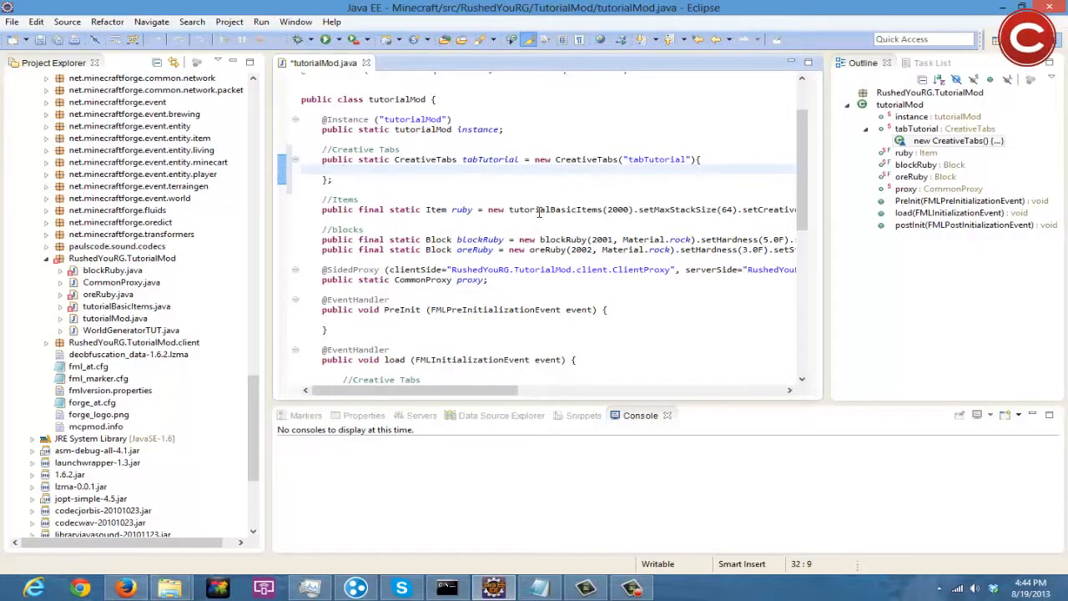
mouse_move(538, 211)
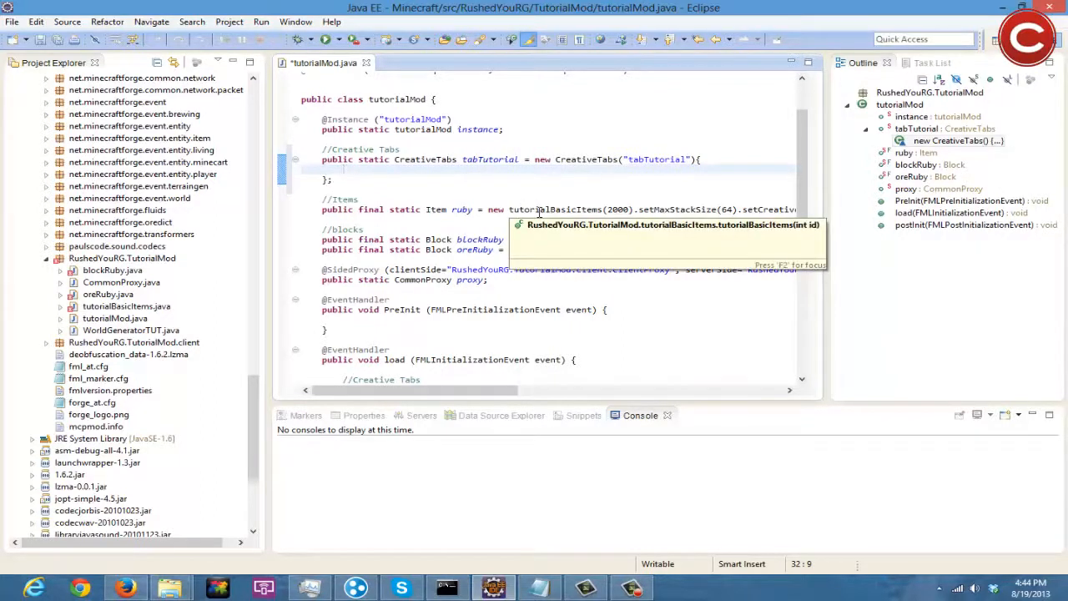
Add a getIconItemStack() method in tabTutorial returning new ItemStack(ruby).
text(public)
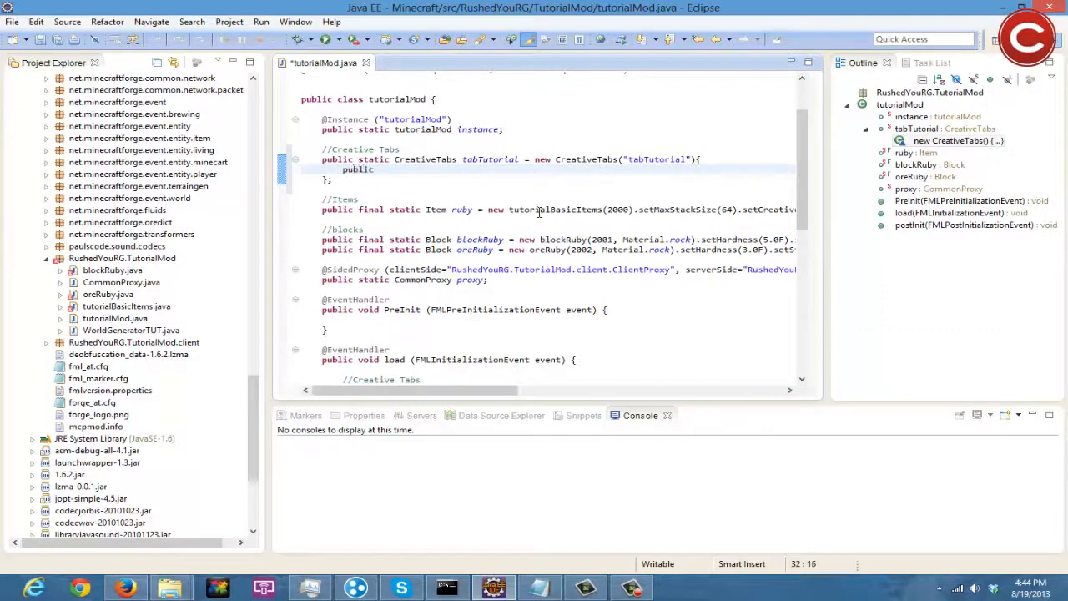
text(ItemSr)
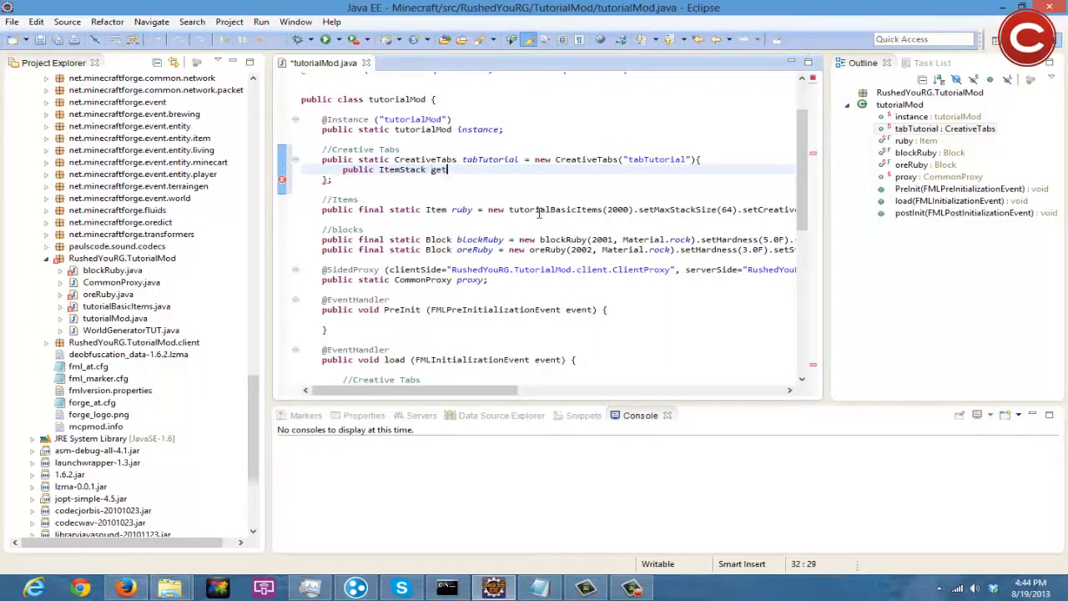
text(Icon)
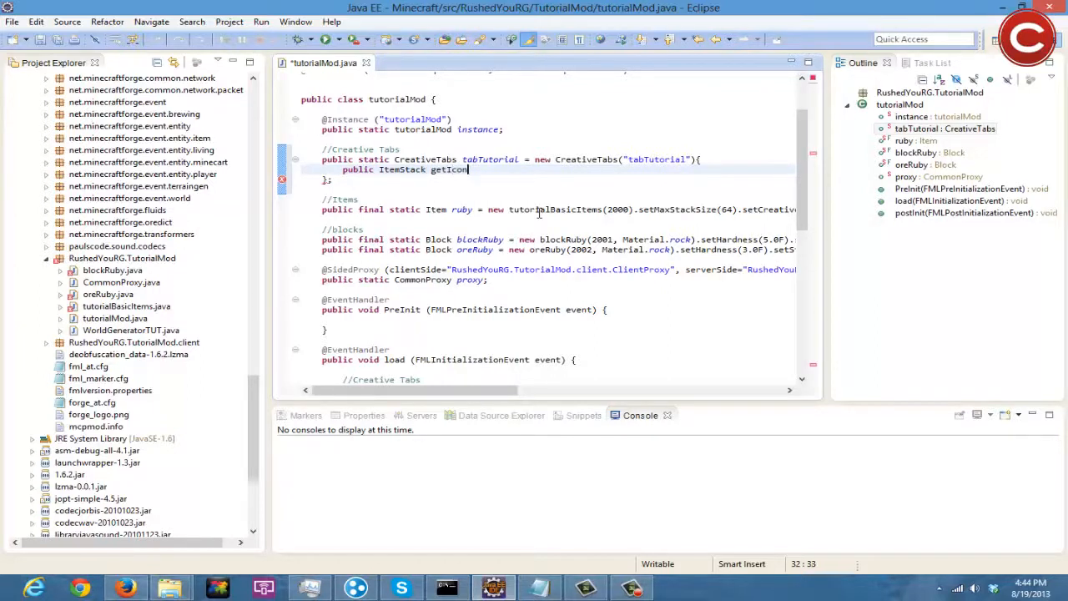
text(ItemSt)
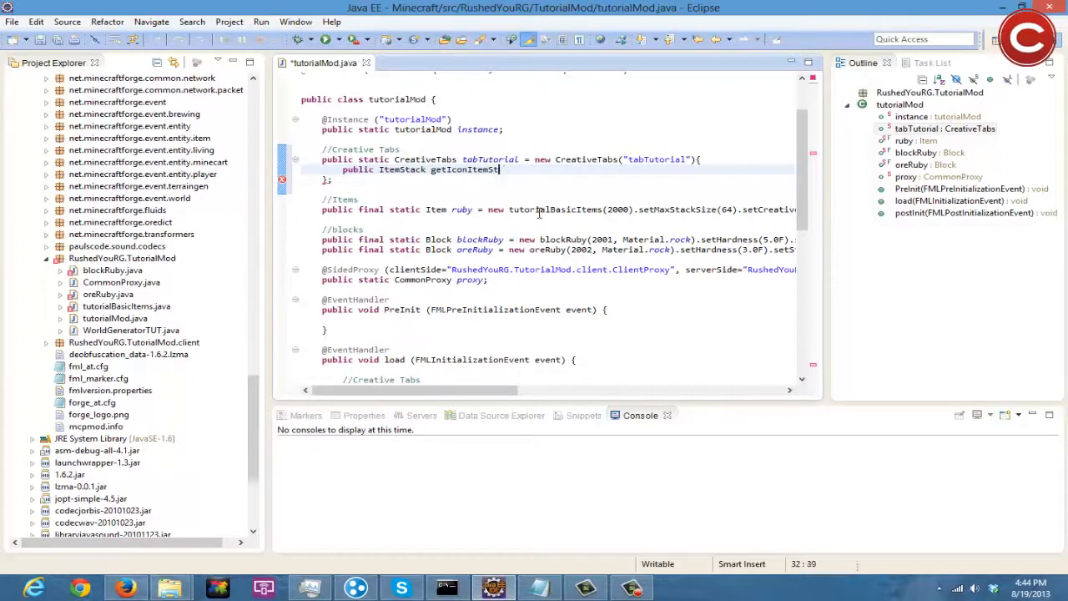
text(ack(){)
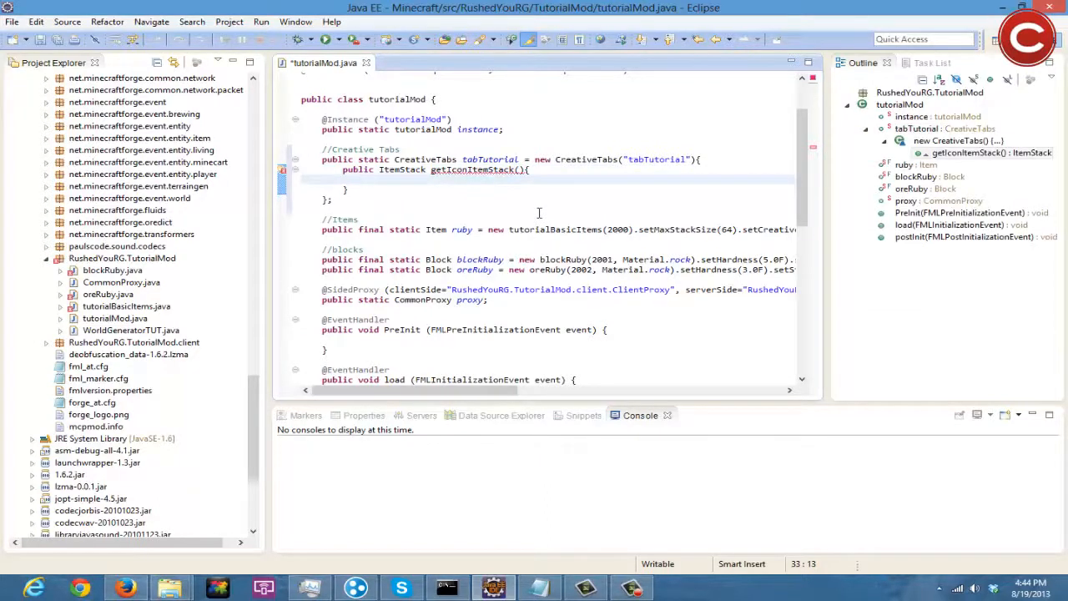
text(return new)
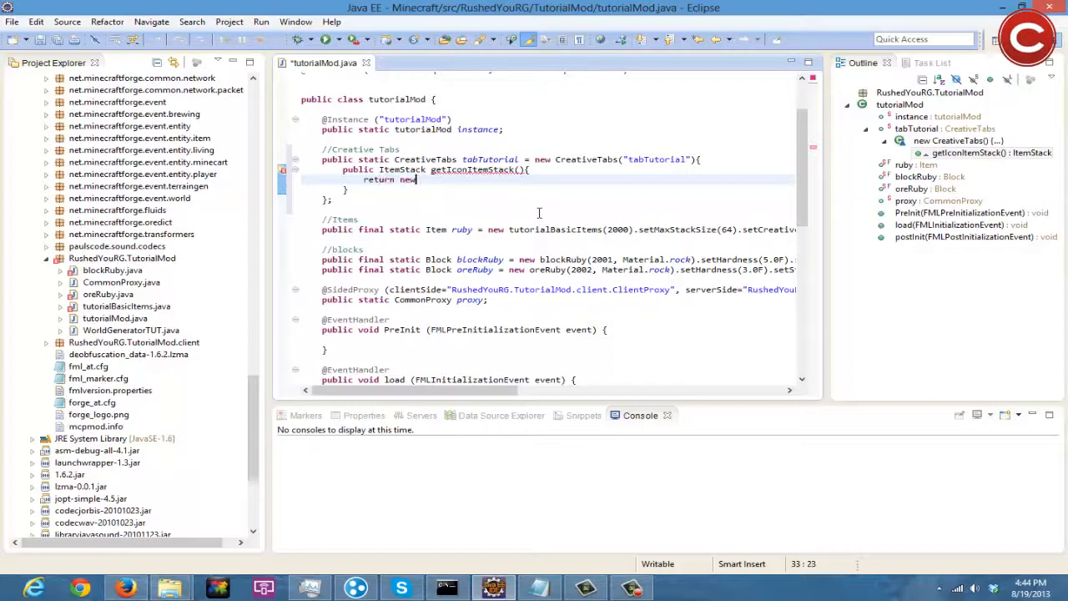
text(ItemStack(ruby);)
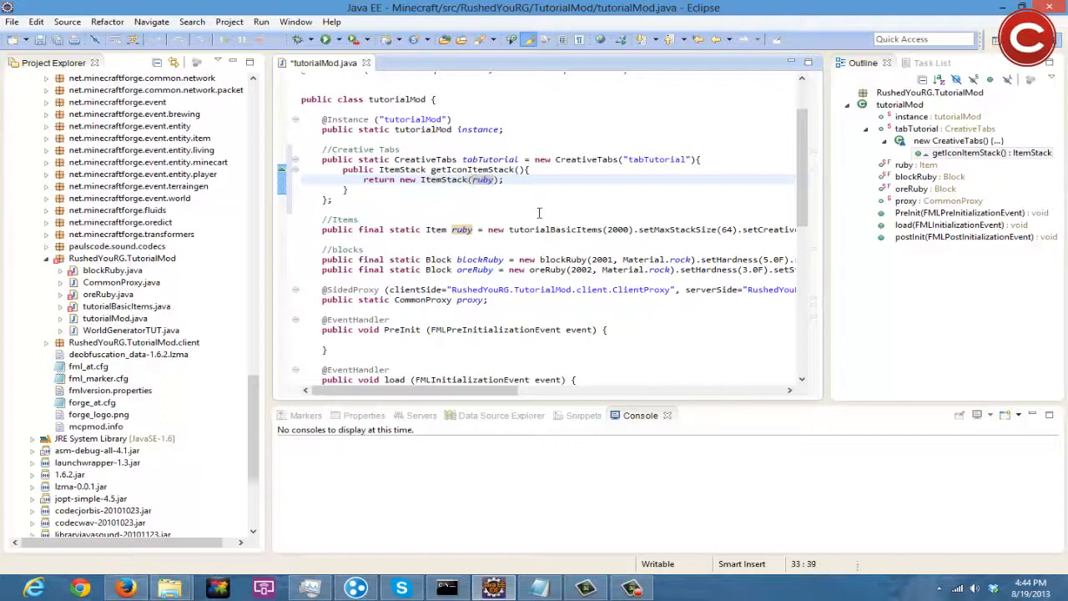
mouse_move(567, 207)
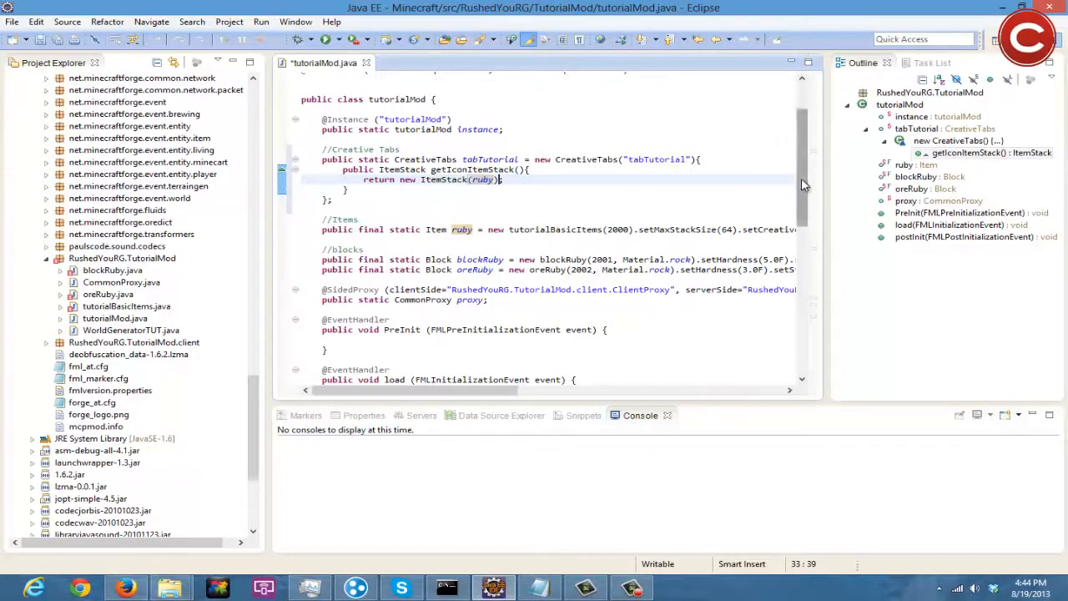
Start a LanguageRegistry.instance().addStringLocalization call in the load method.
scroll(down, 3)
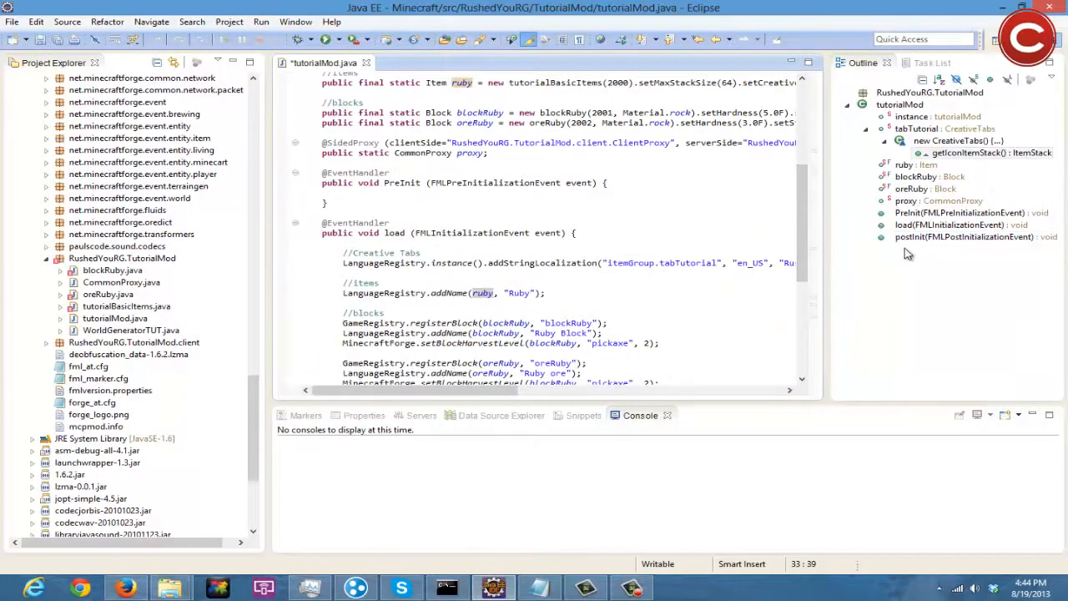
scroll(down, 3)
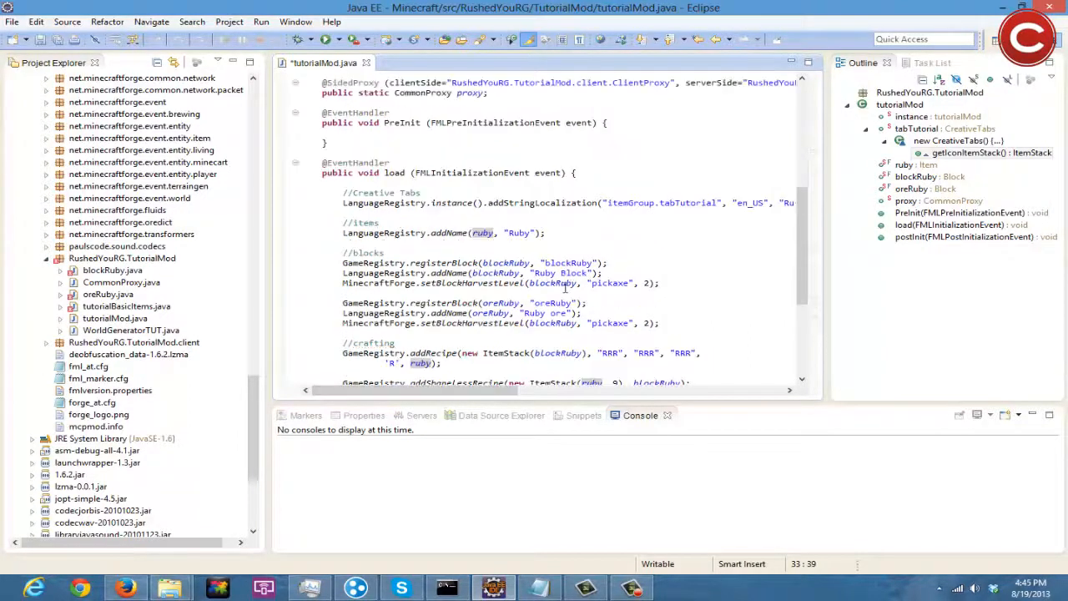
scroll(down, 3)
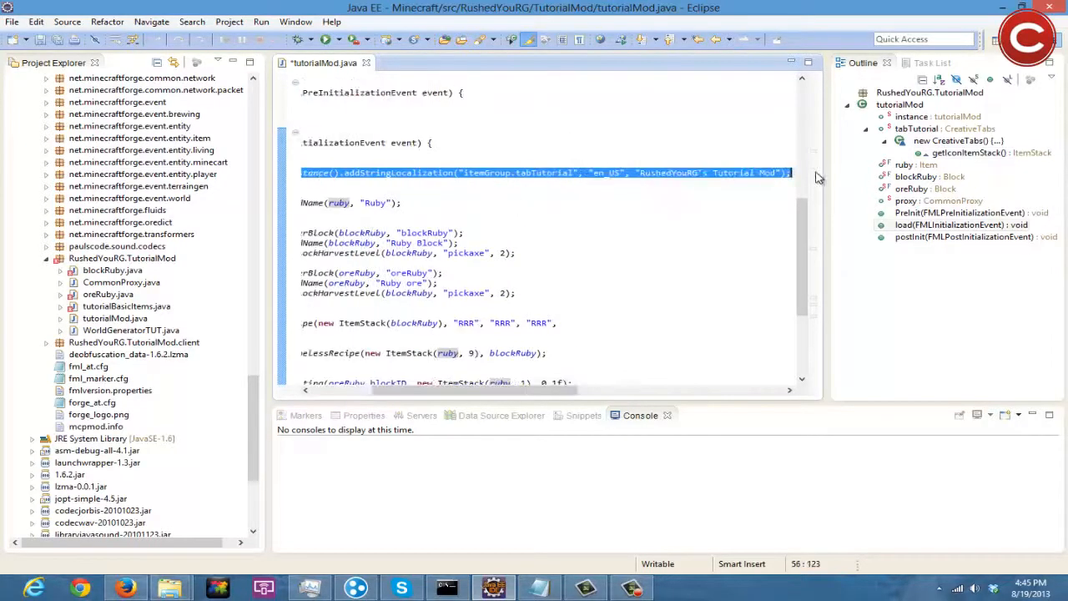
text(LangugeRegist)
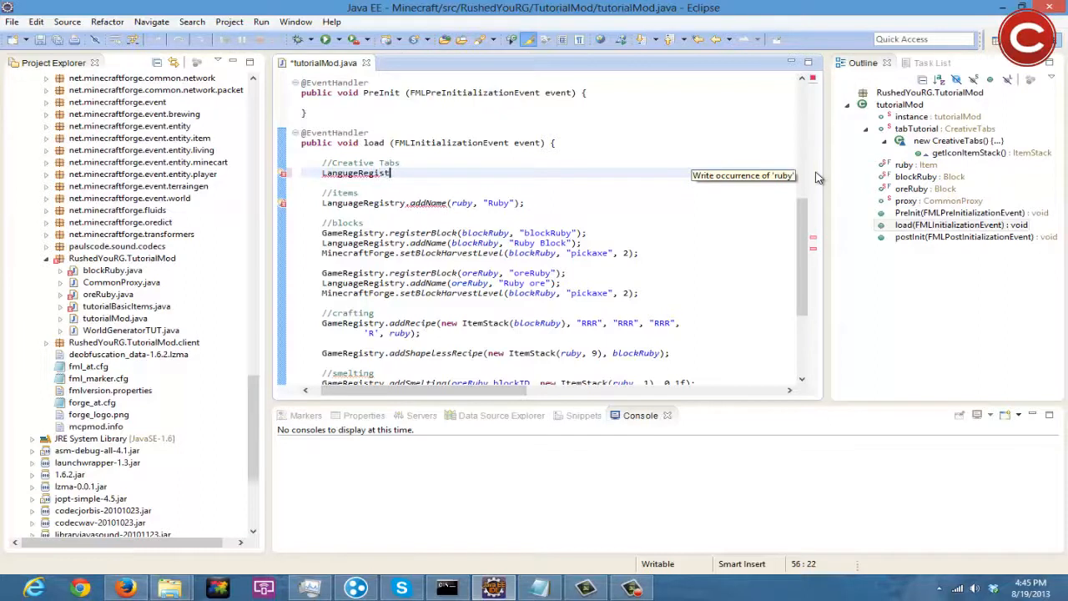
text(.instance()
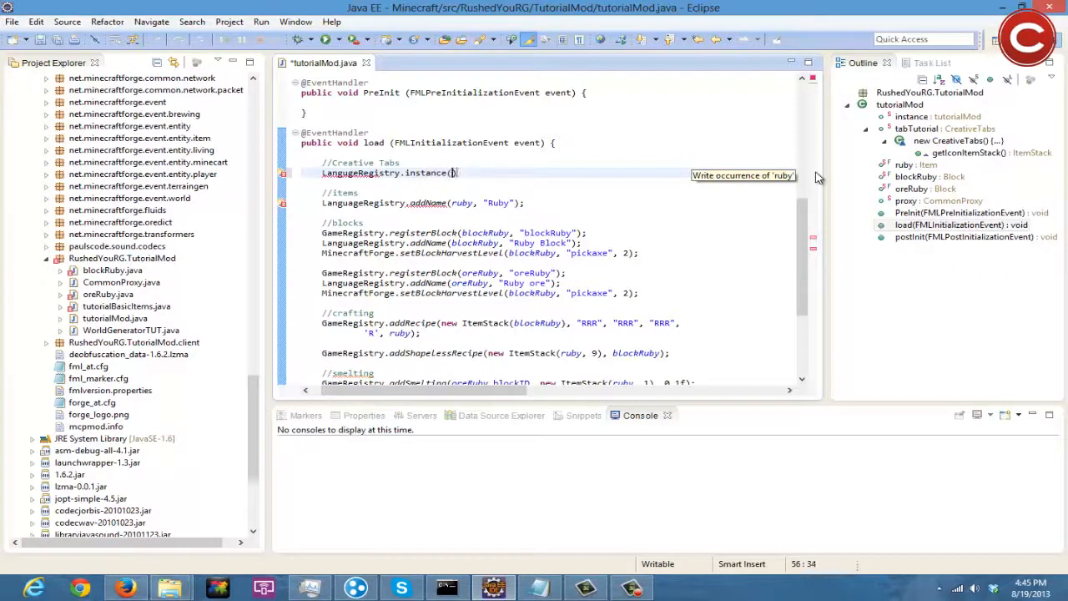
text(.)
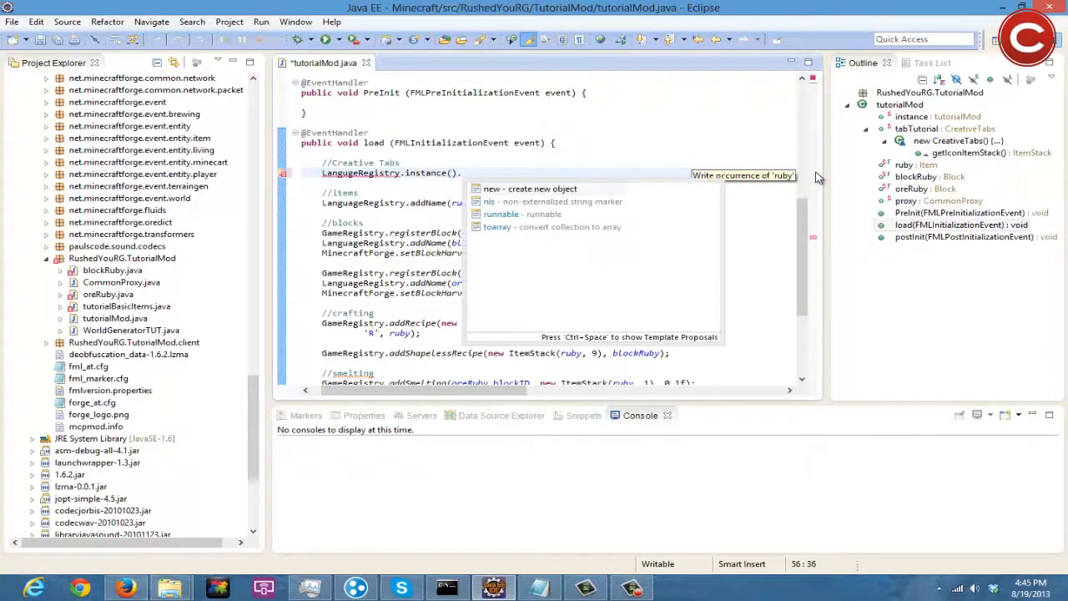
text(StringLocalization("");)
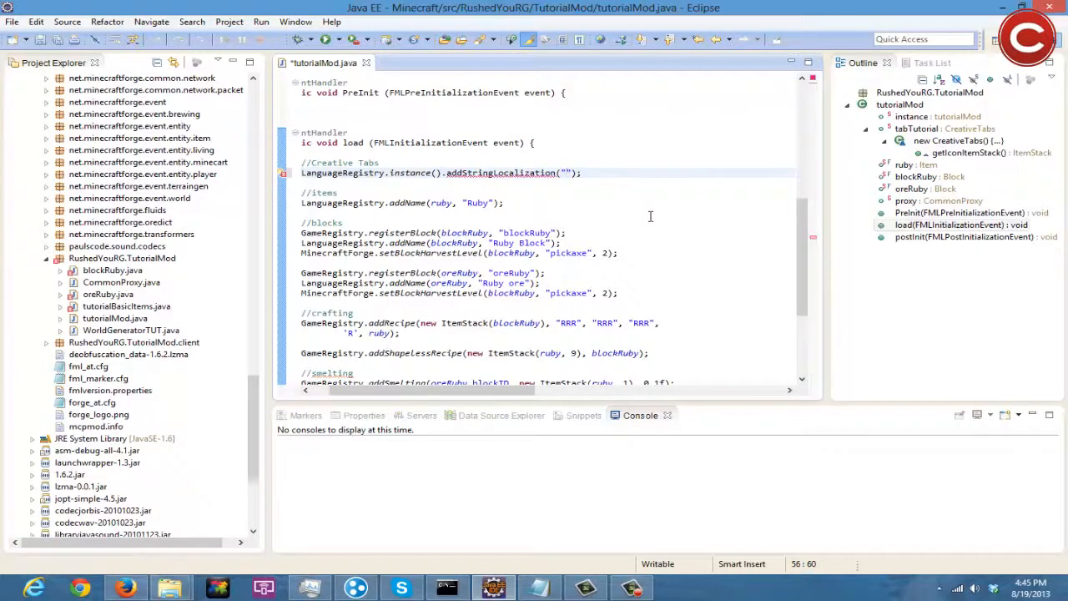
Give itemGroup.tabTutorial the en_US display name beginning "RushG's C...".
text(item)
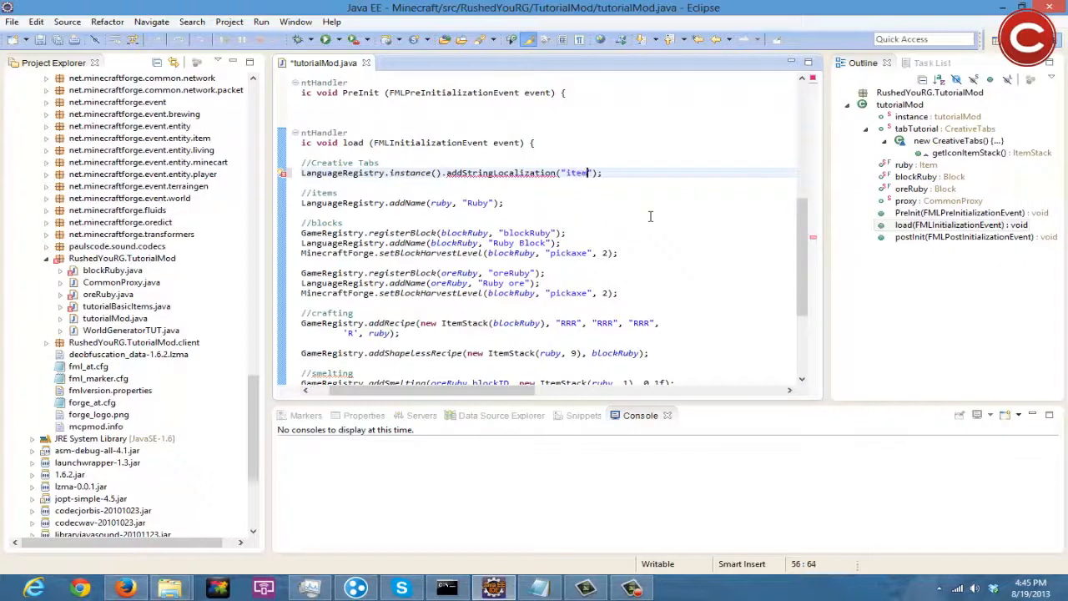
text(Group)
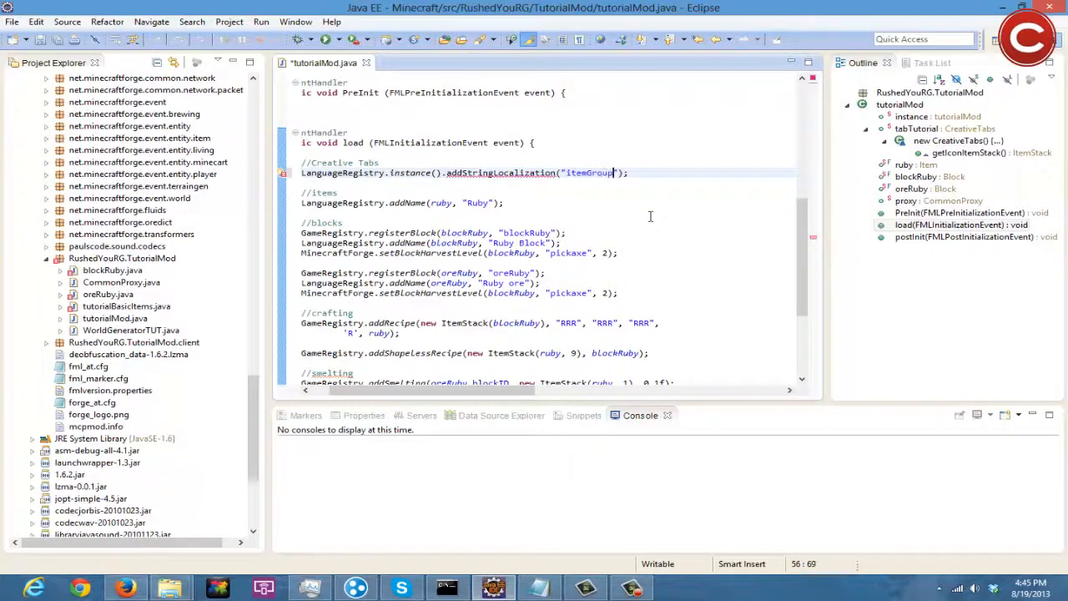
text(.tabTutorial",)
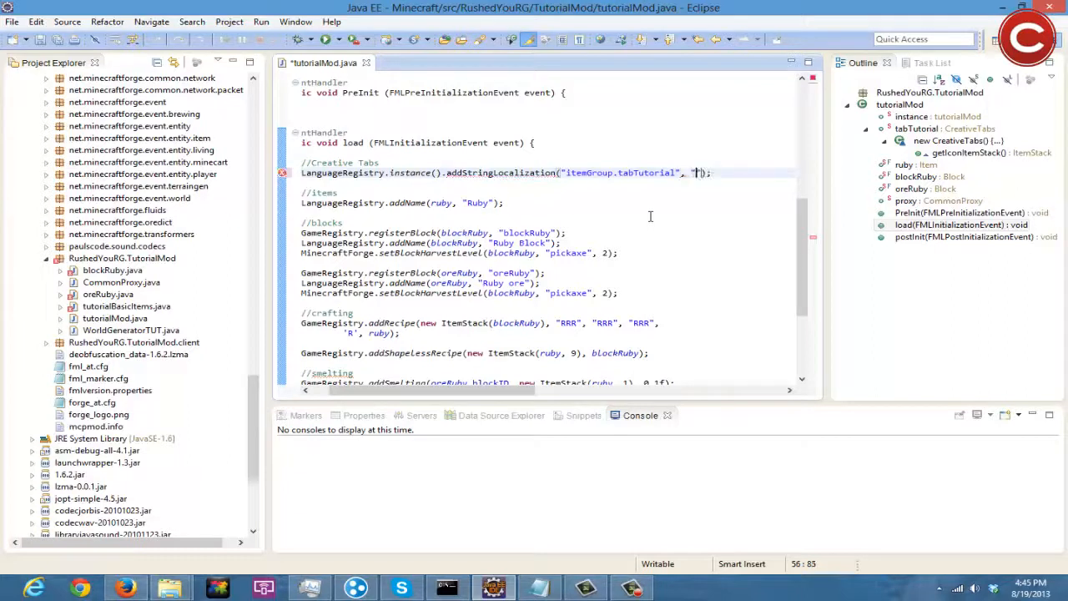
text(en_US)
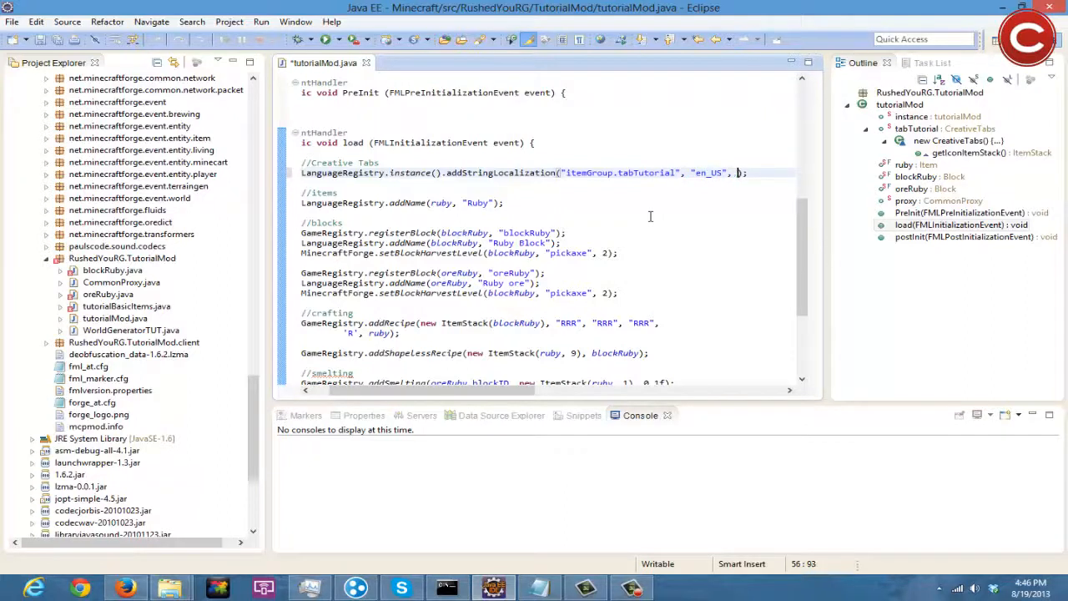
text("")
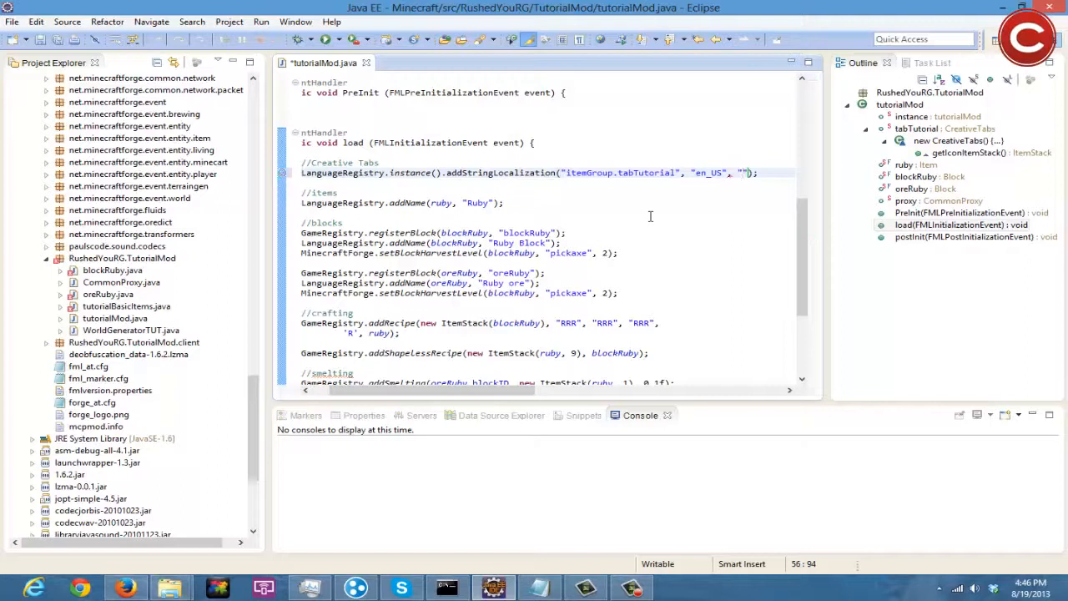
text(RushedYouR)
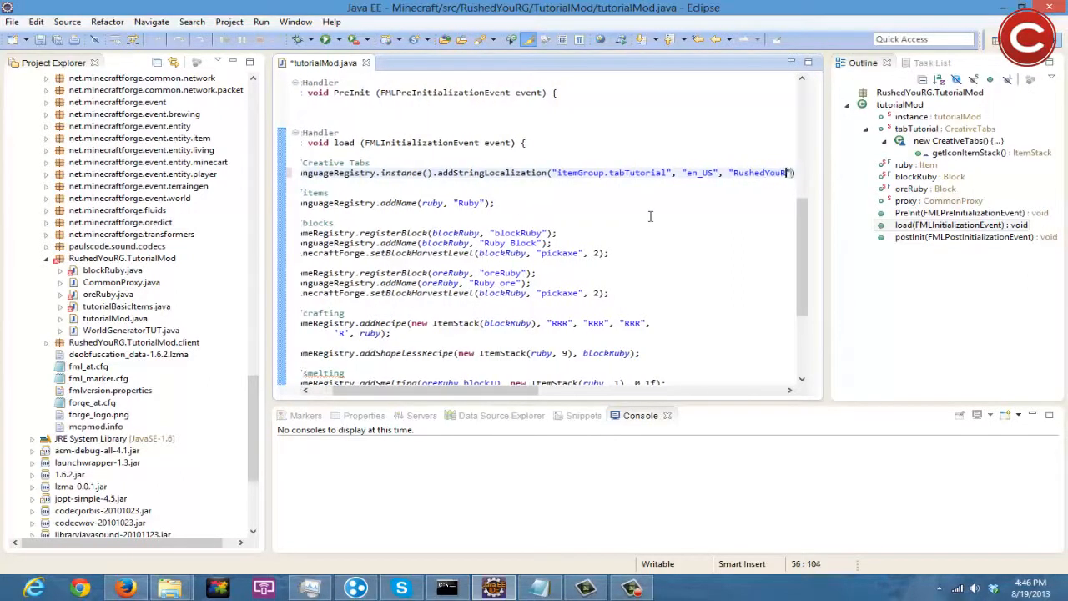
text(G's C)
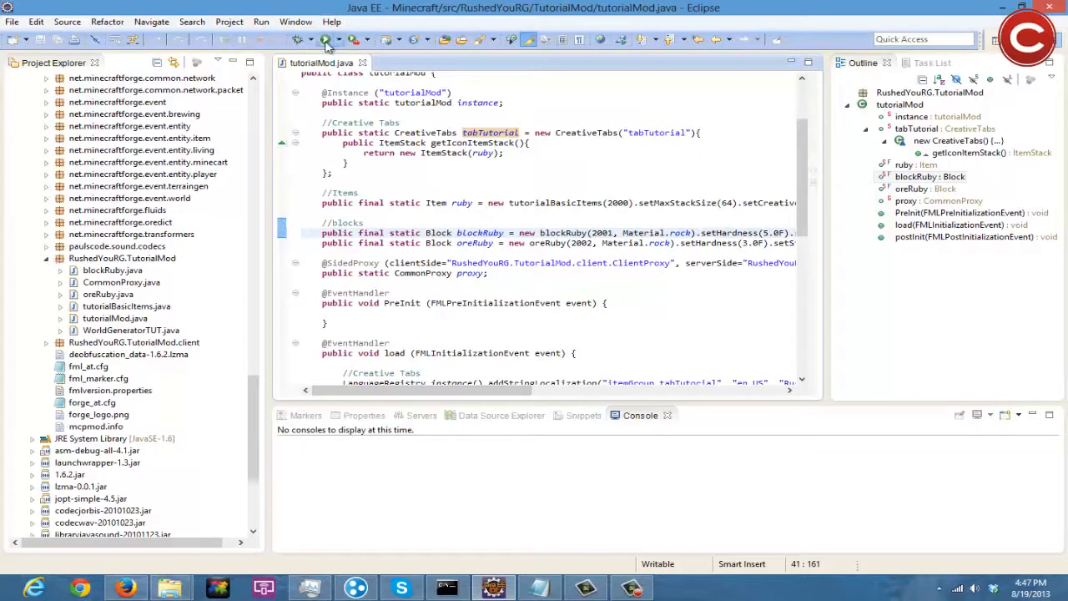
Launch Minecraft from Eclipse to test the creative tab.
click(326, 40)
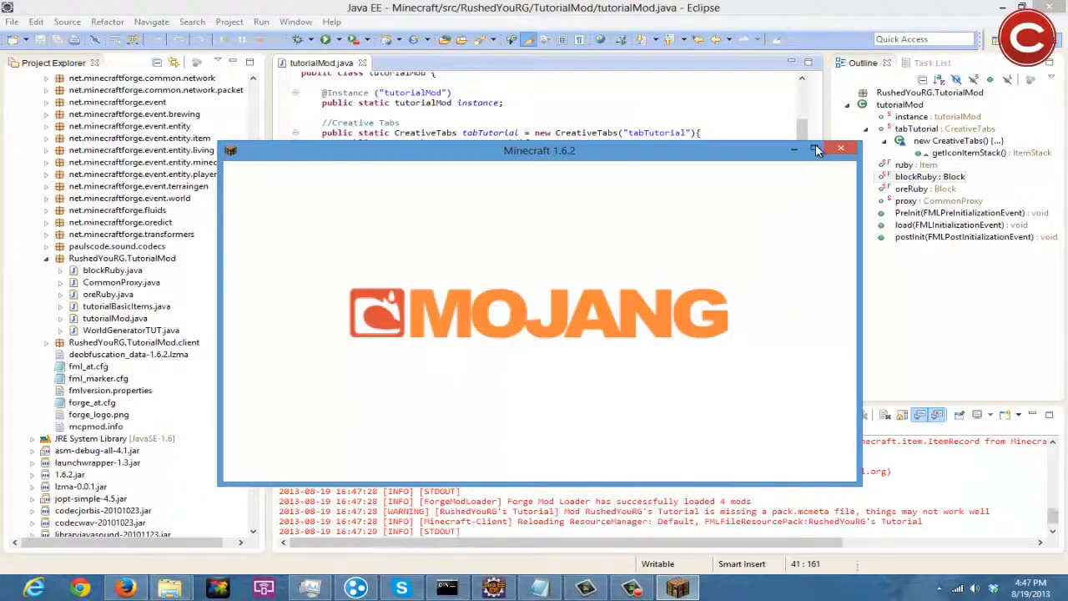
Maximize Minecraft, enter the creative world, check the mod tab in the inventory, then leave it.
click(818, 150)
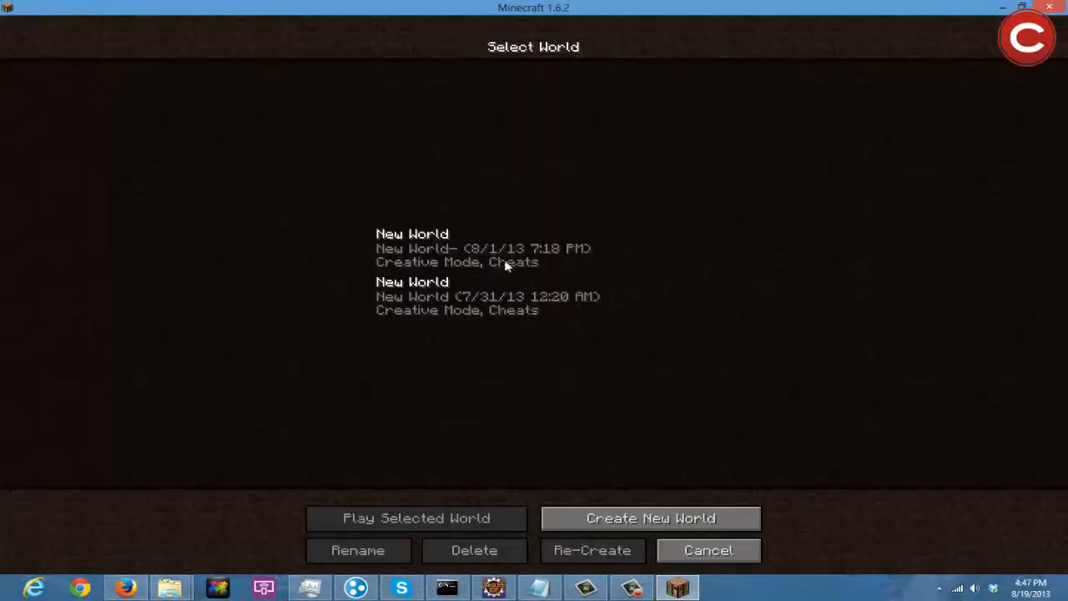
click(418, 518)
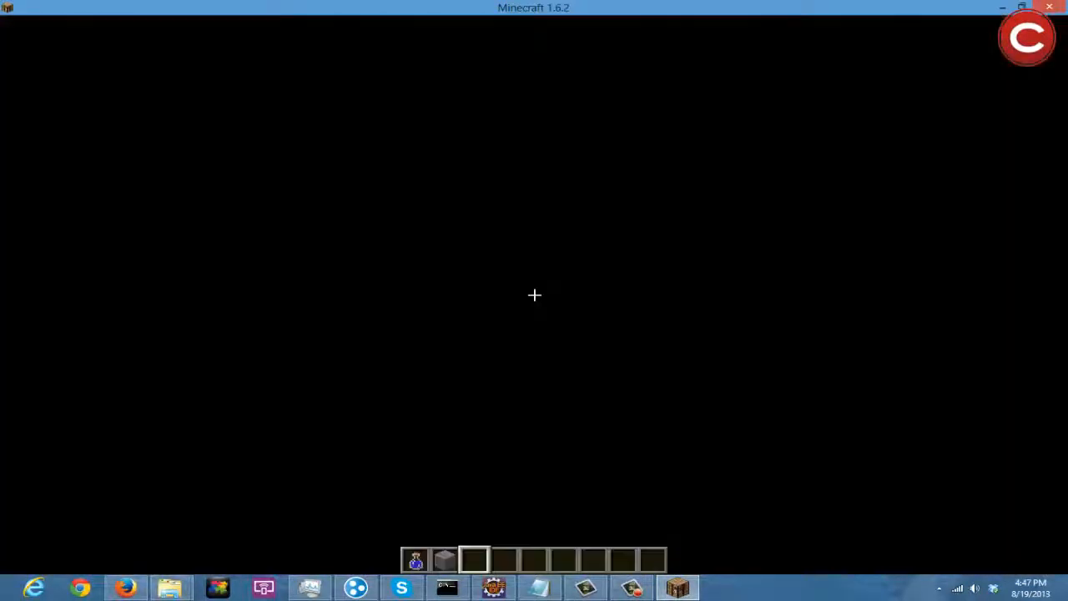
key(e)
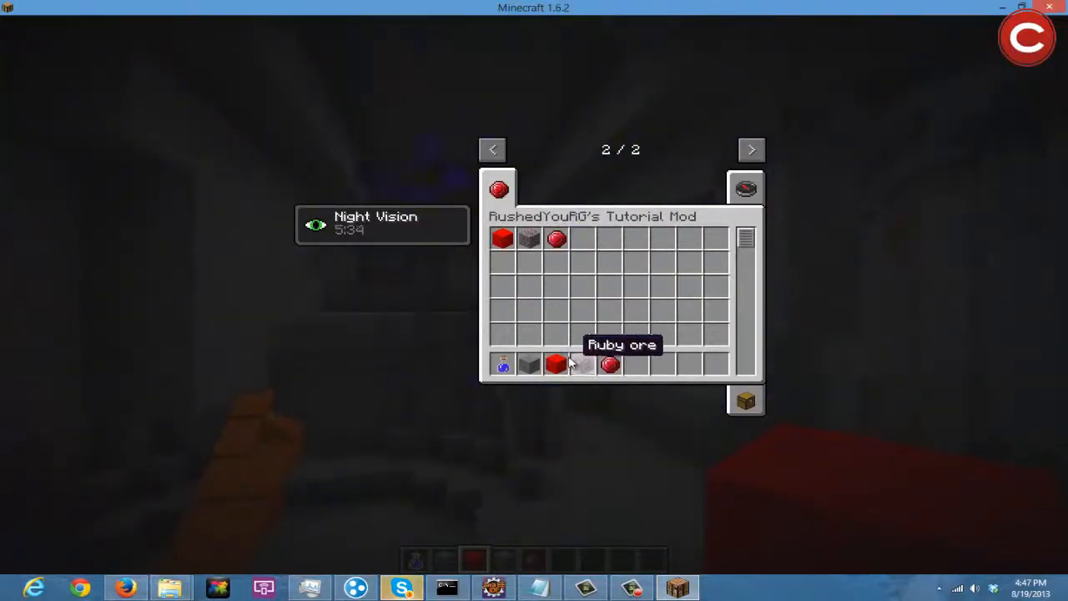
key(Escape)
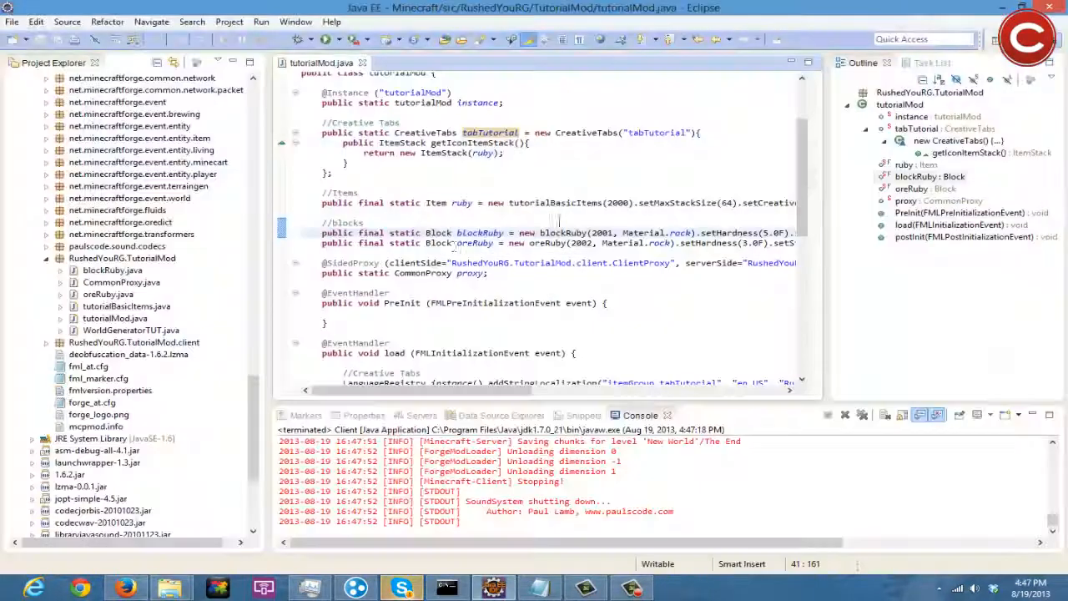
Open blockRuby.java from the Package Explorer to see its setCreativeTab call.
click(12, 22)
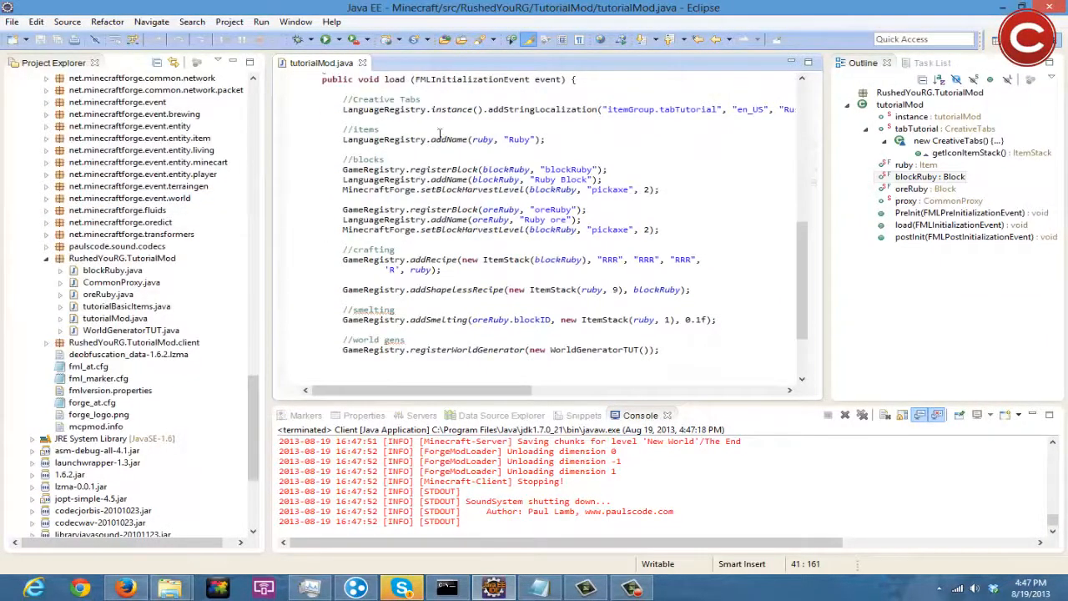
mouse_move(552, 191)
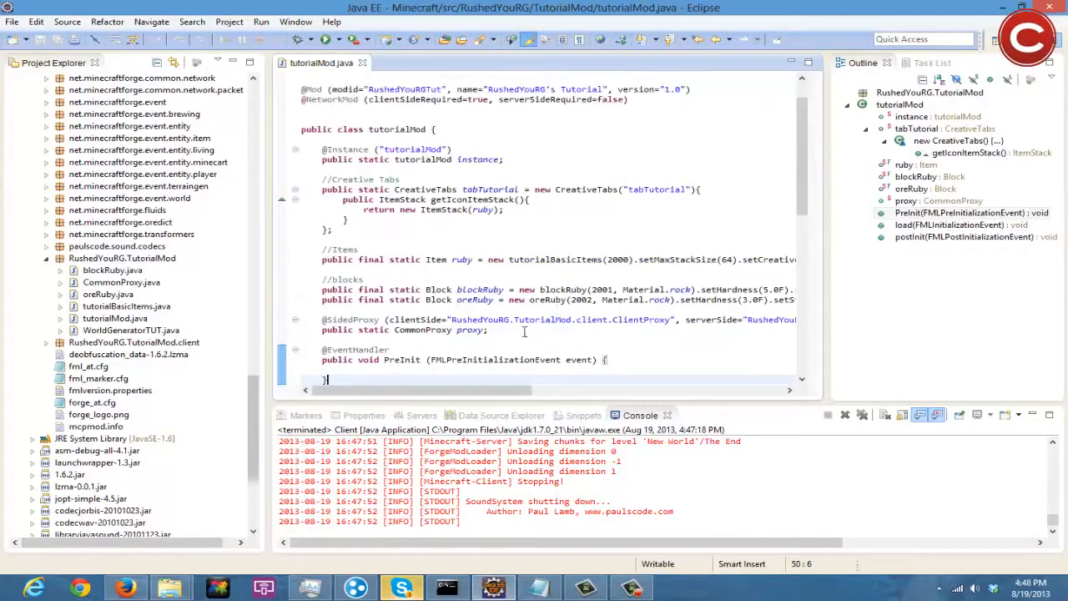
scroll(right, 3)
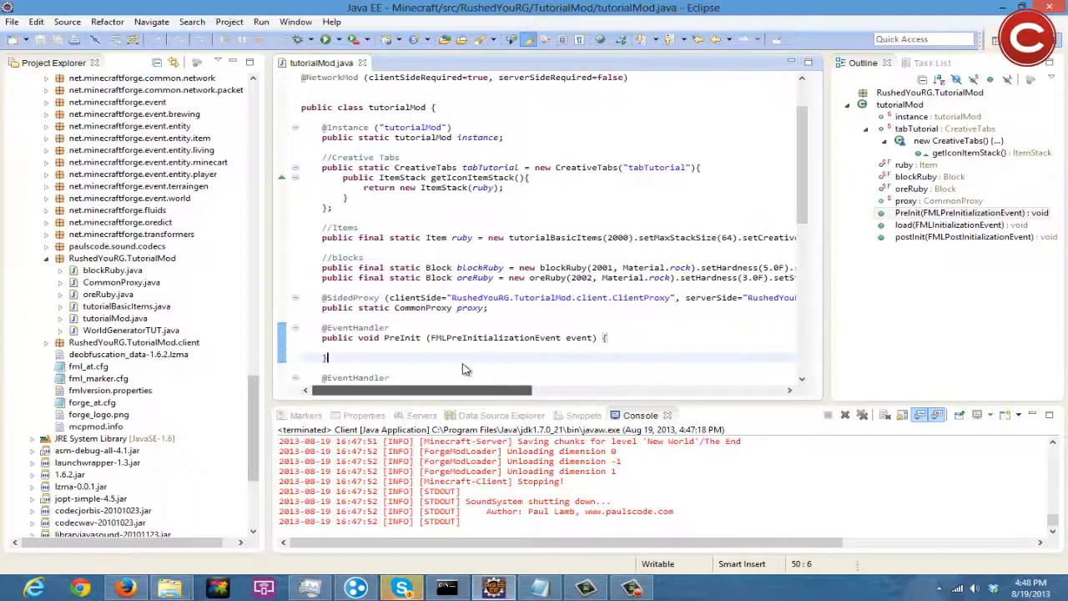
click(112, 270)
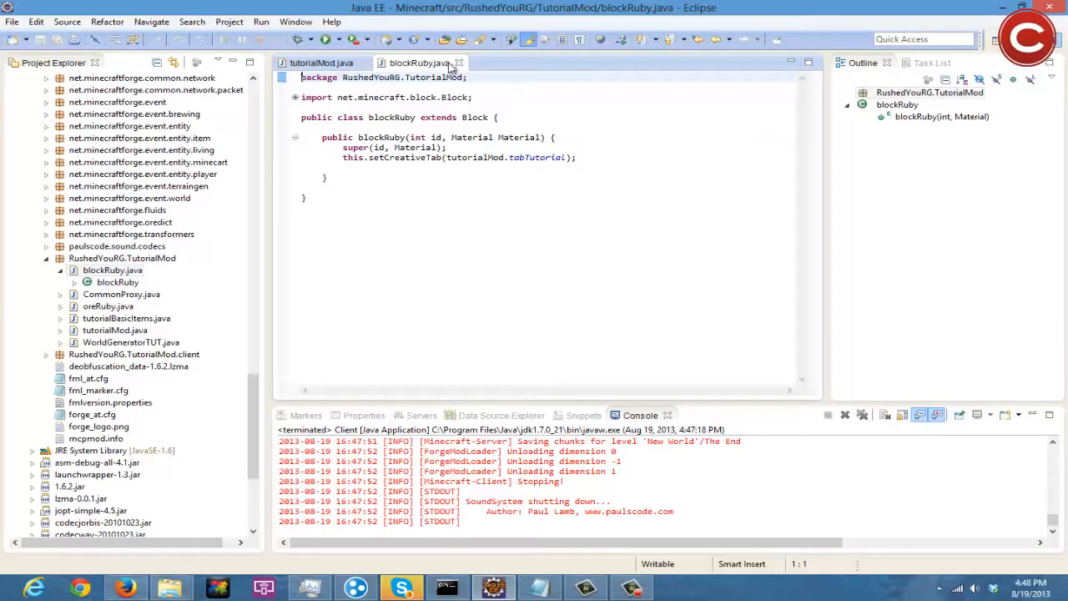
Return to tutorialMod.java and add setUnlocalizedName("blockRuby") and ("oreRuby") to the block declarations.
click(321, 64)
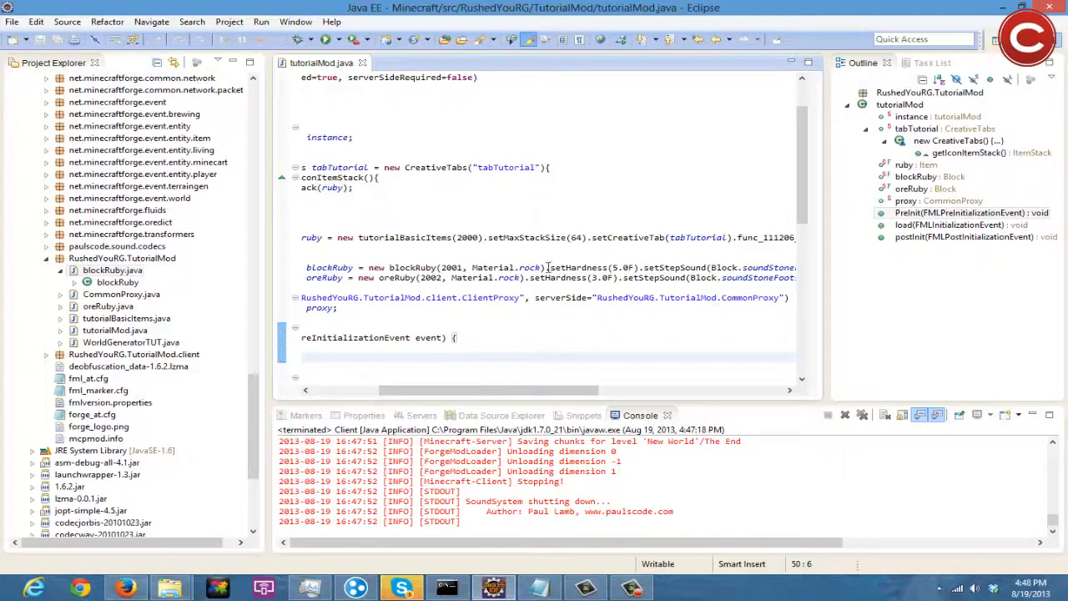
text(set)
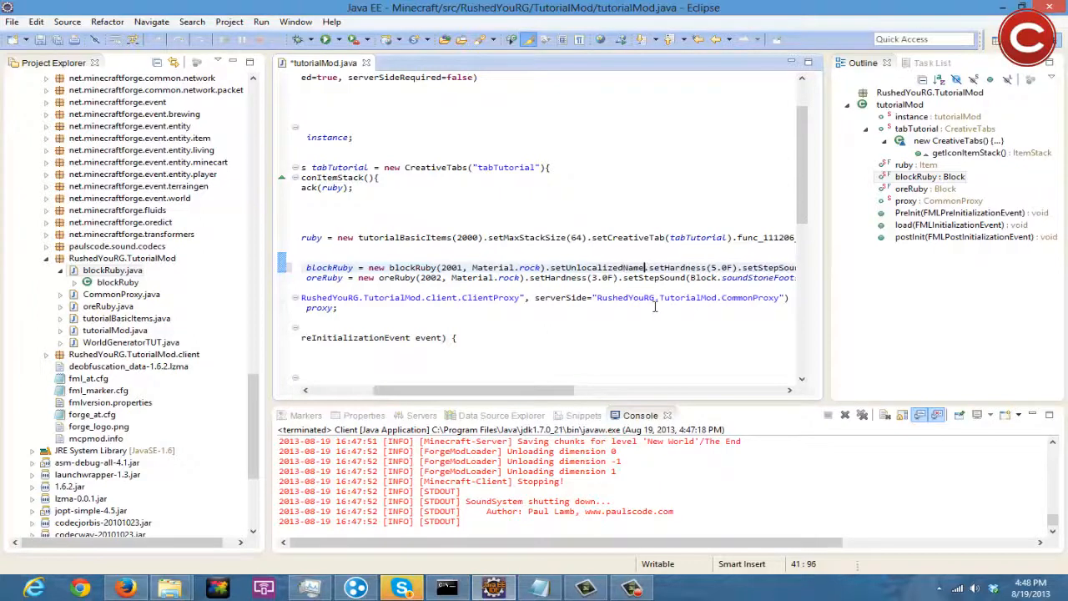
text(""))
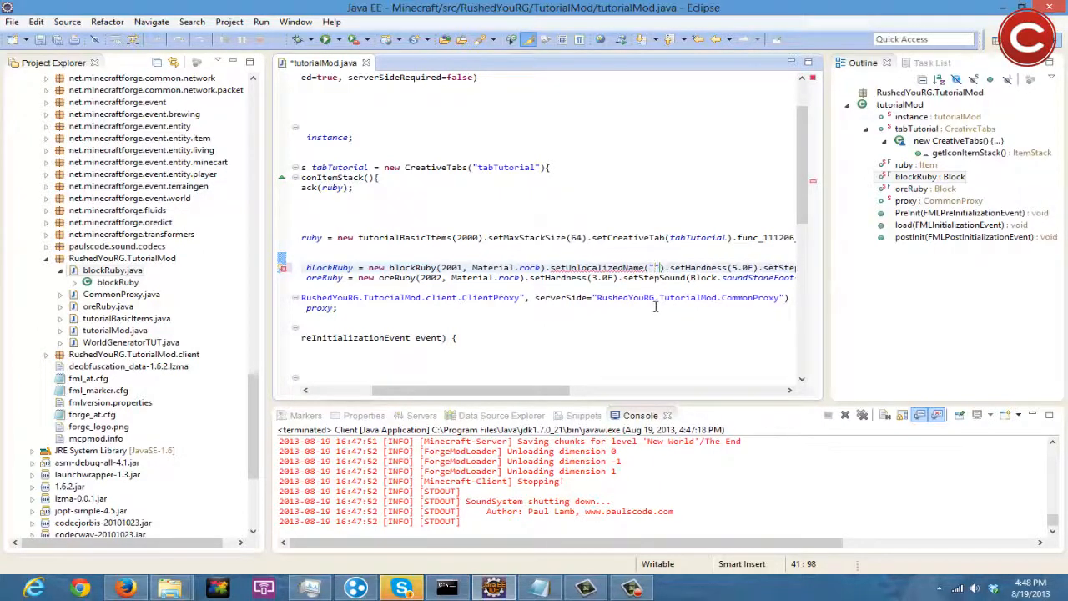
text(blockRuby)
click(549, 279)
text(UnlocalizedName("oreRuby").set)
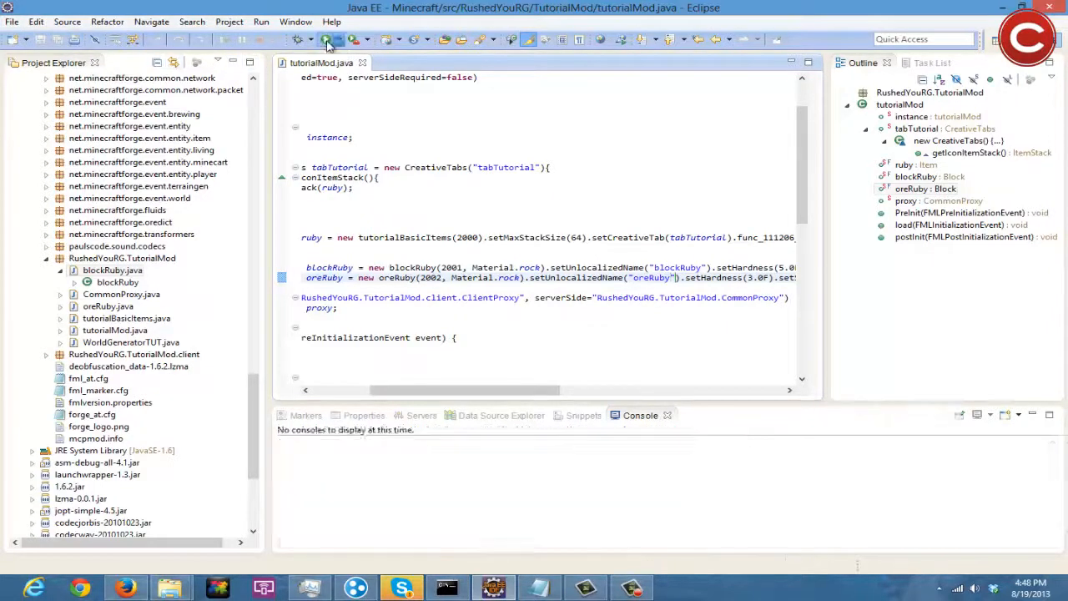
Relaunch Minecraft and switch to the RushedYouRG's Tutorial Mod creative tab showing the ruby items.
click(331, 40)
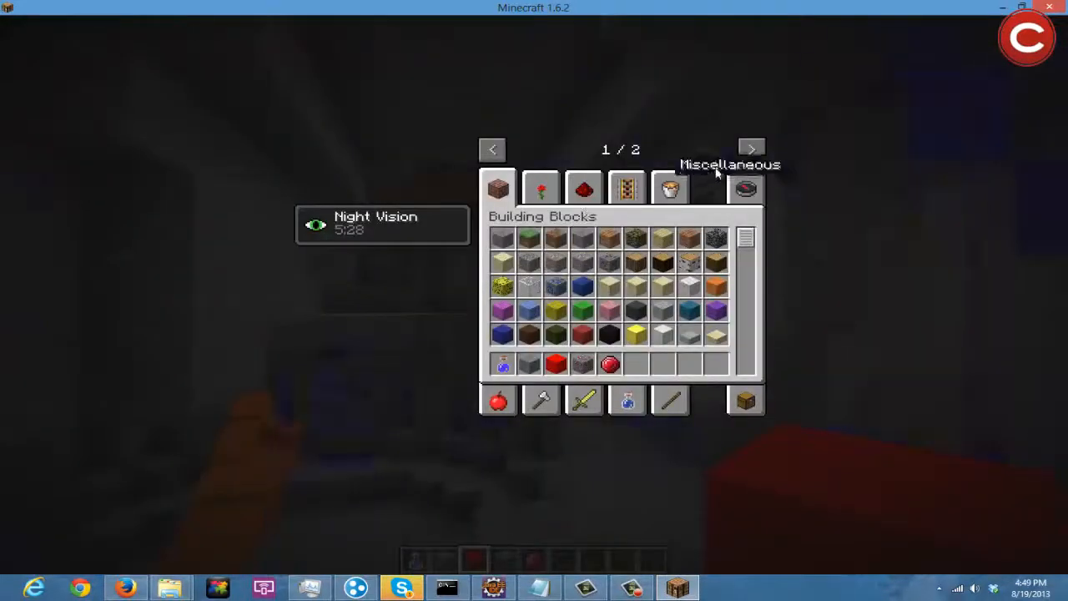
click(751, 150)
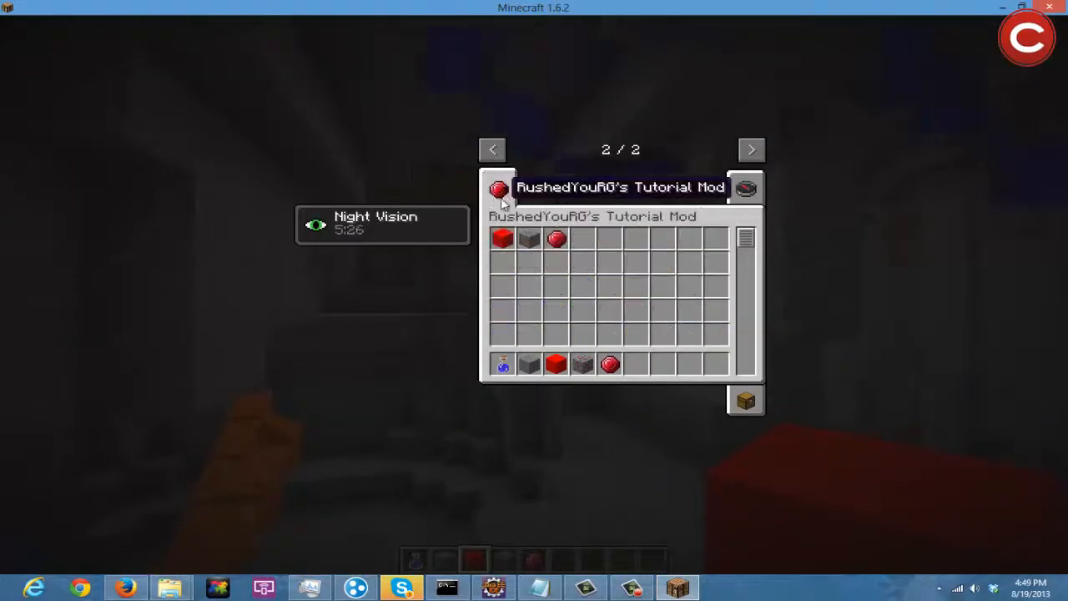